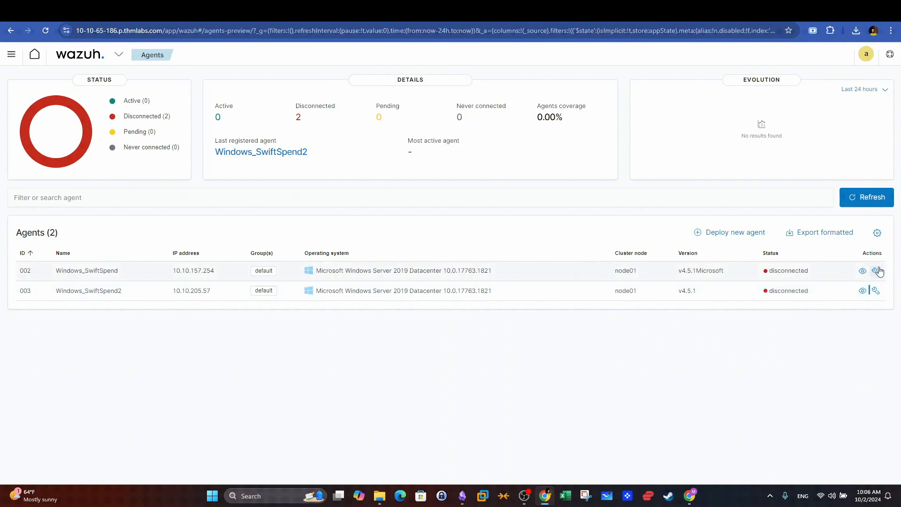
# Step: Go to the Windows_SwiftSpend2 agent's Security events module from the Agents list
pyautogui.click(876, 271)
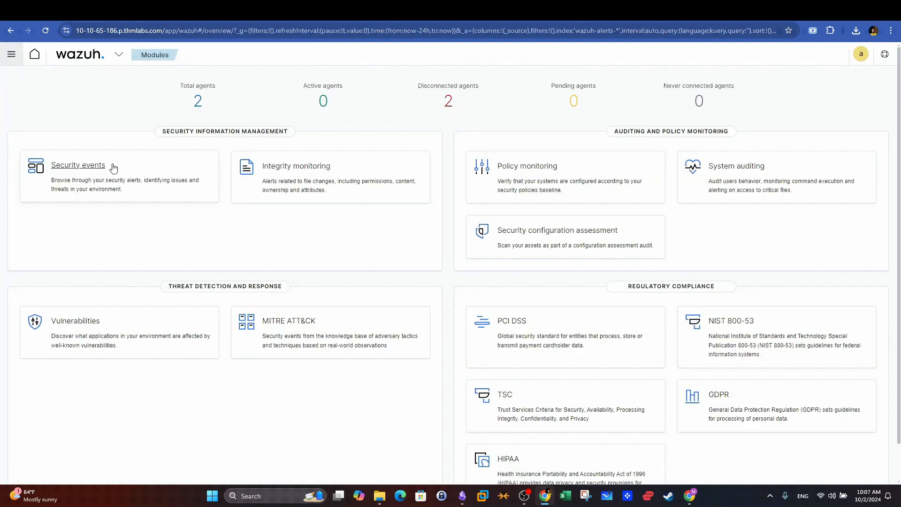
pyautogui.click(78, 165)
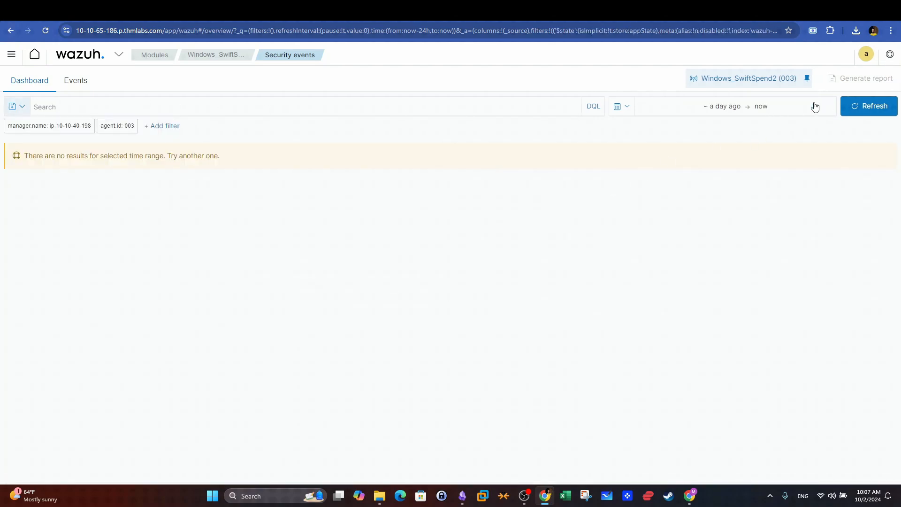
# Step: Set an absolute time range of Apr 29 2024 12:00 to Apr 30 20:00 and refresh the alerts
pyautogui.click(723, 106)
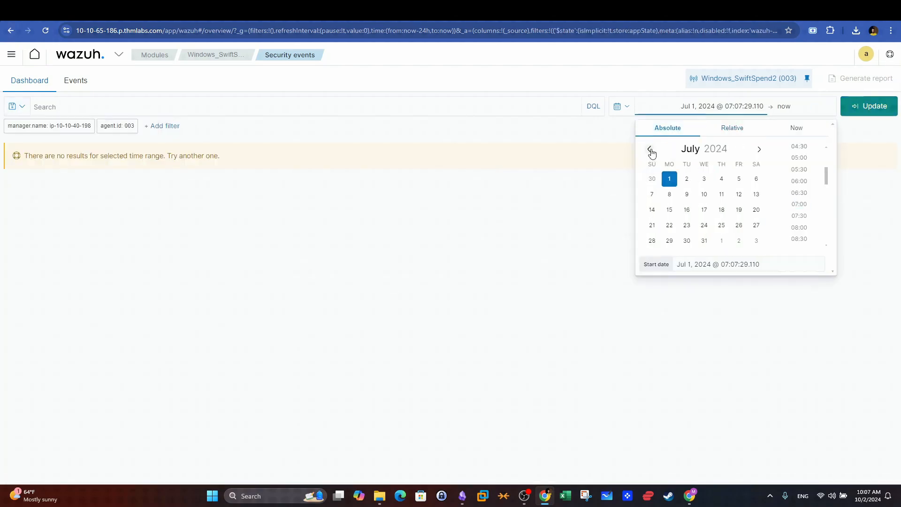
pyautogui.click(868, 106)
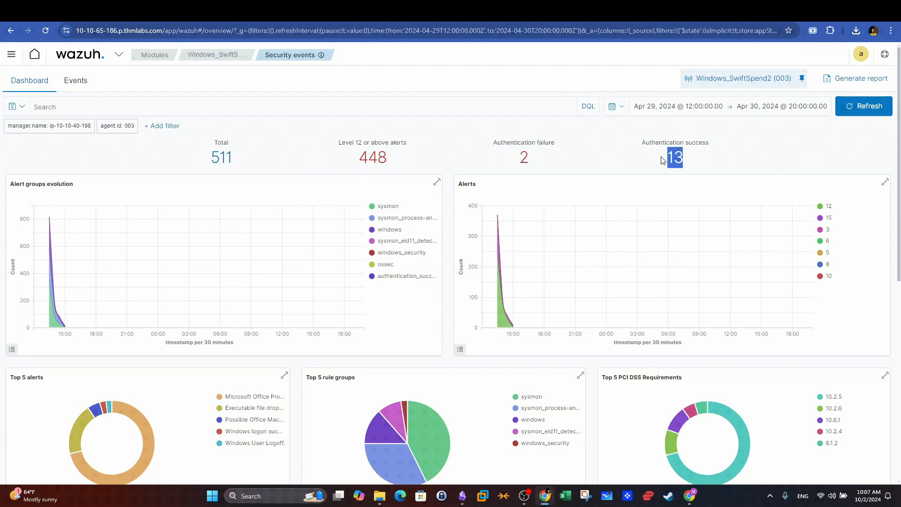
pyautogui.scroll(-3)
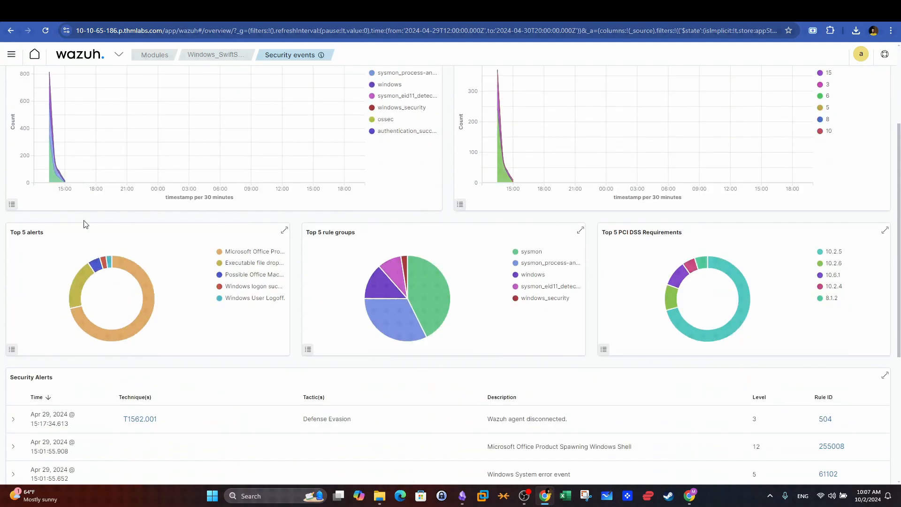
pyautogui.scroll(-3)
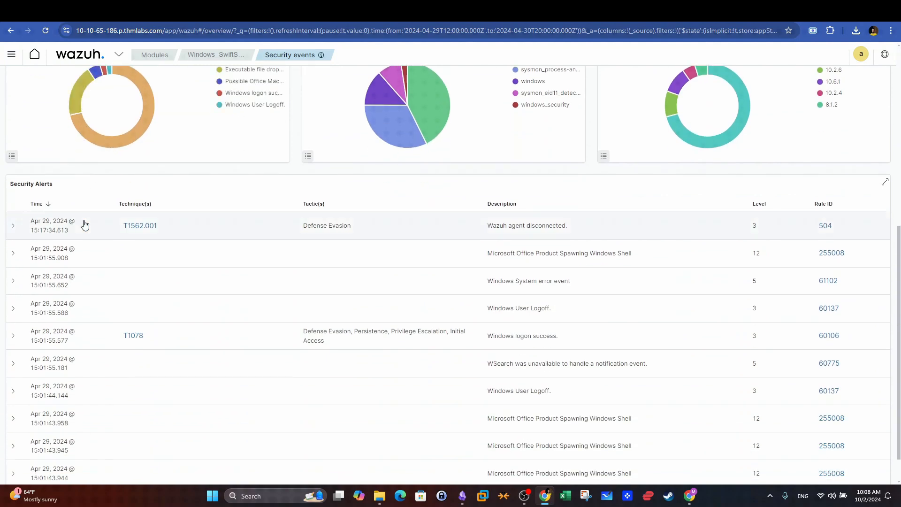
pyautogui.click(825, 225)
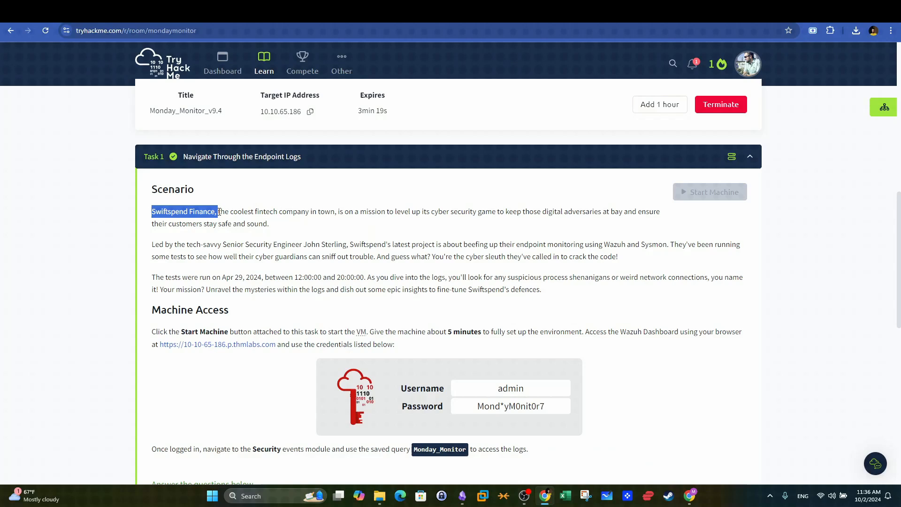
# Step: Read the Task 1 scenario text and bring the downloaded-file question into view
pyautogui.moveTo(217, 211); pyautogui.dragTo(268, 224)
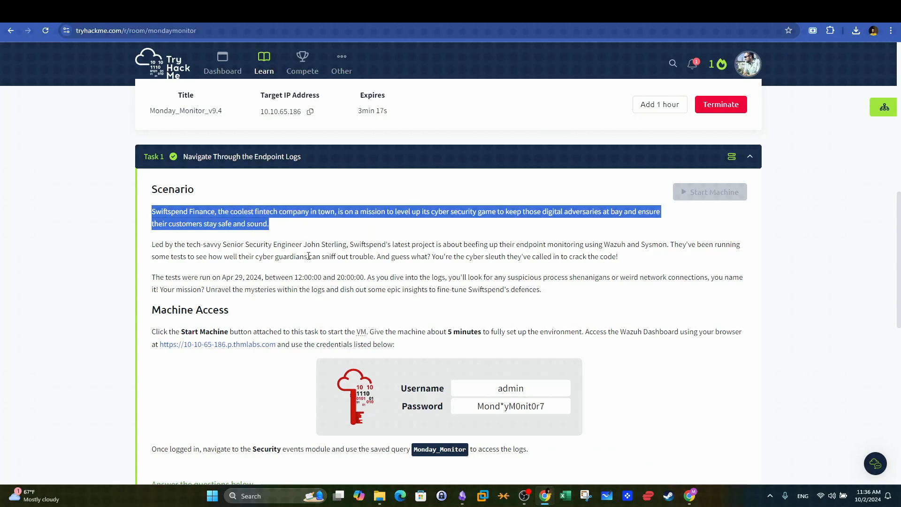
pyautogui.moveTo(575, 277)
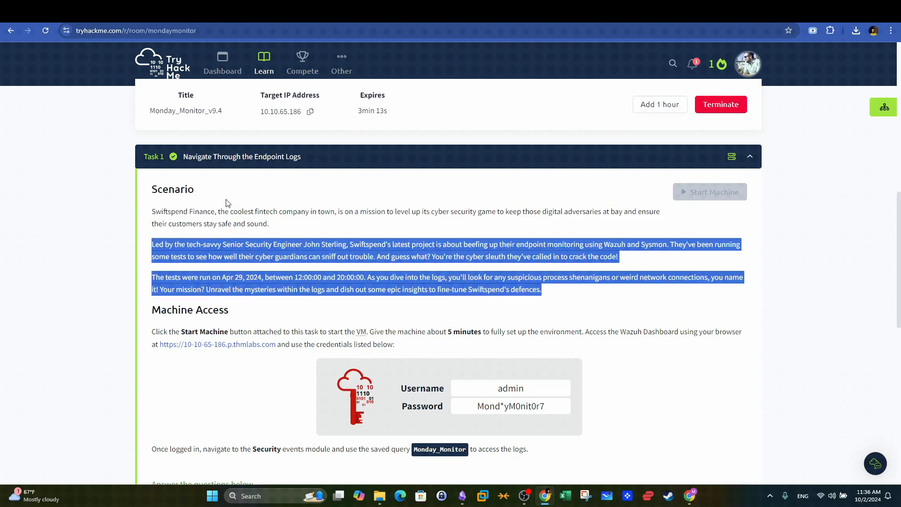
pyautogui.scroll(-3)
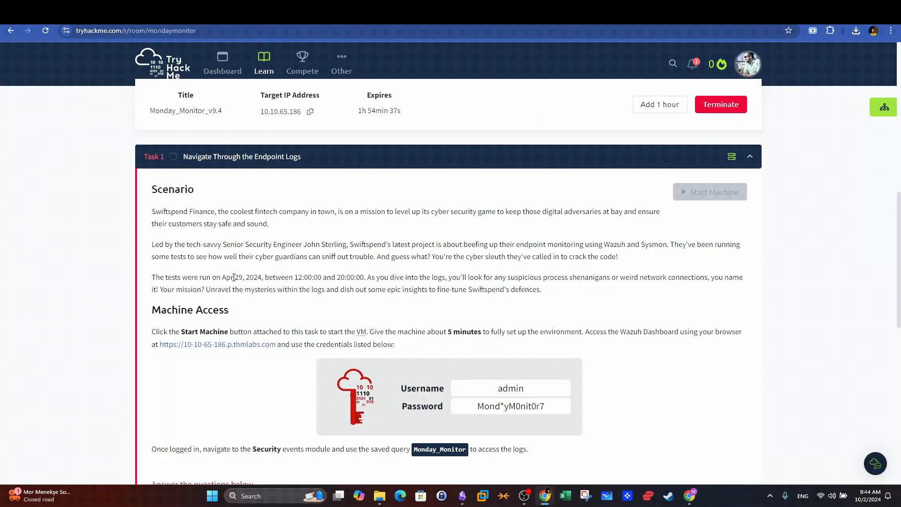
pyautogui.scroll(-3)
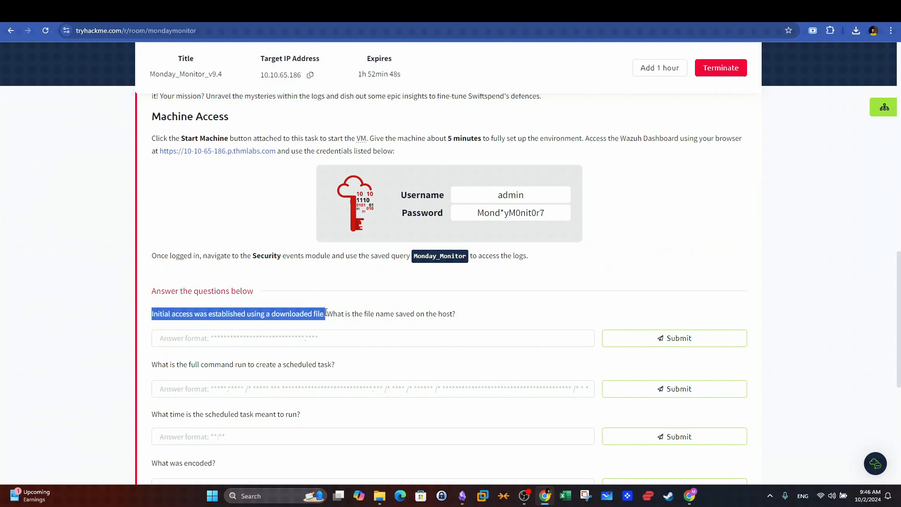
pyautogui.click(333, 314)
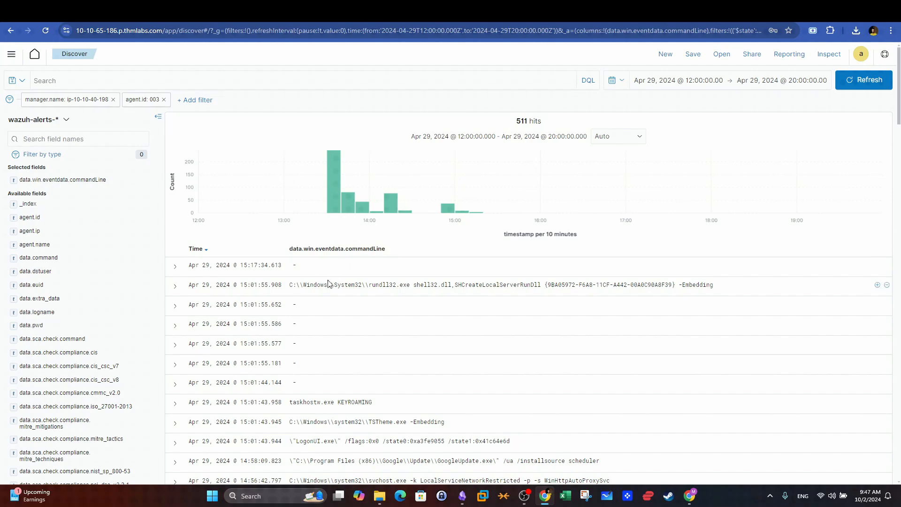
# Step: Add data.win.eventdata.commandLine as a column in Discover for the Apr 29 12:00–20:00 alerts
pyautogui.click(197, 248)
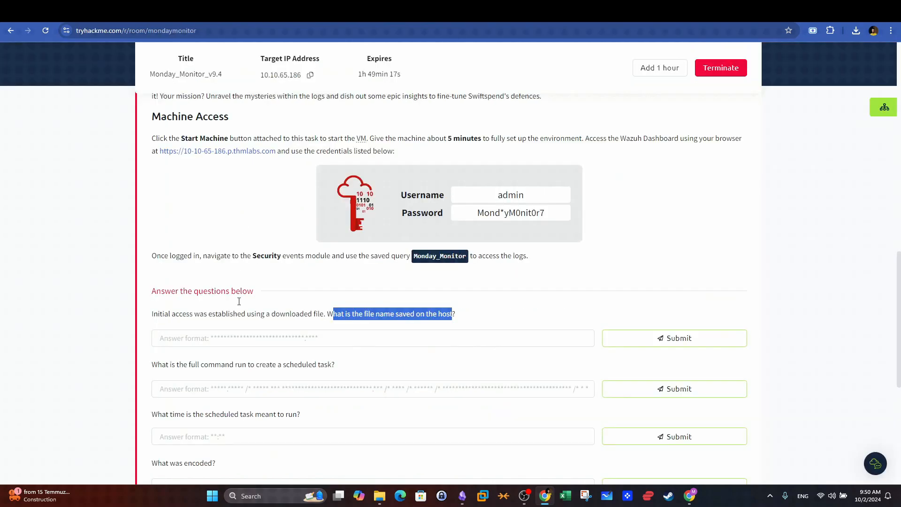
# Step: Submit SwiftSpend_Financial_Expenses.xlsm as the downloaded file name and highlight the scheduled-task question
pyautogui.click(674, 338)
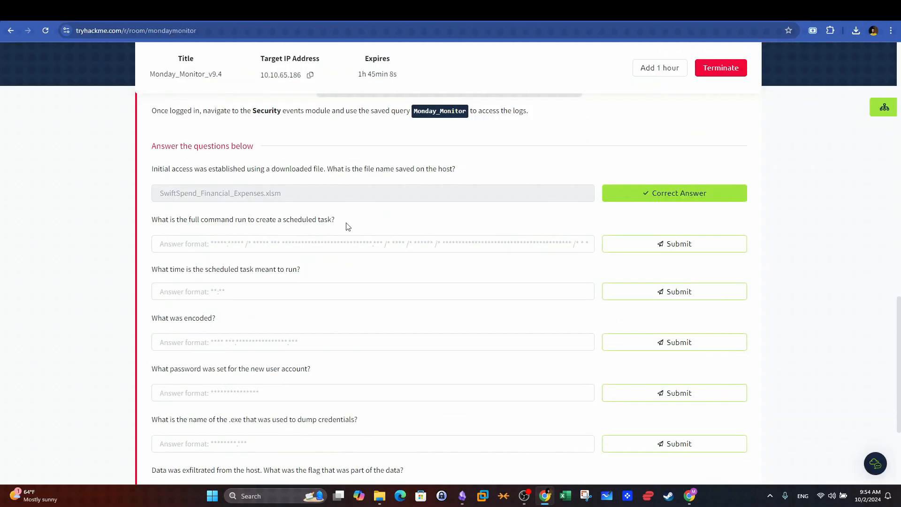
pyautogui.moveTo(171, 219); pyautogui.dragTo(334, 219)
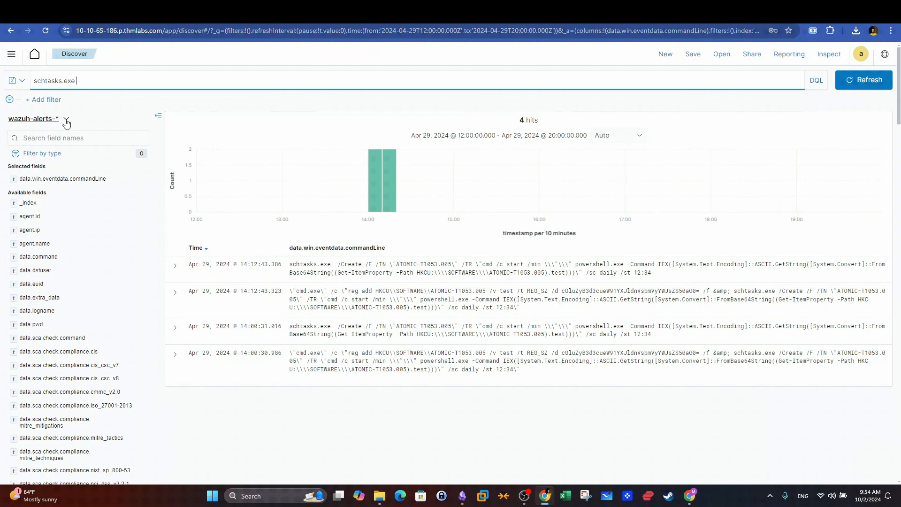
# Step: Search Discover for schtasks.exe and select the full scheduled-task creation command line
pyautogui.click(13, 80)
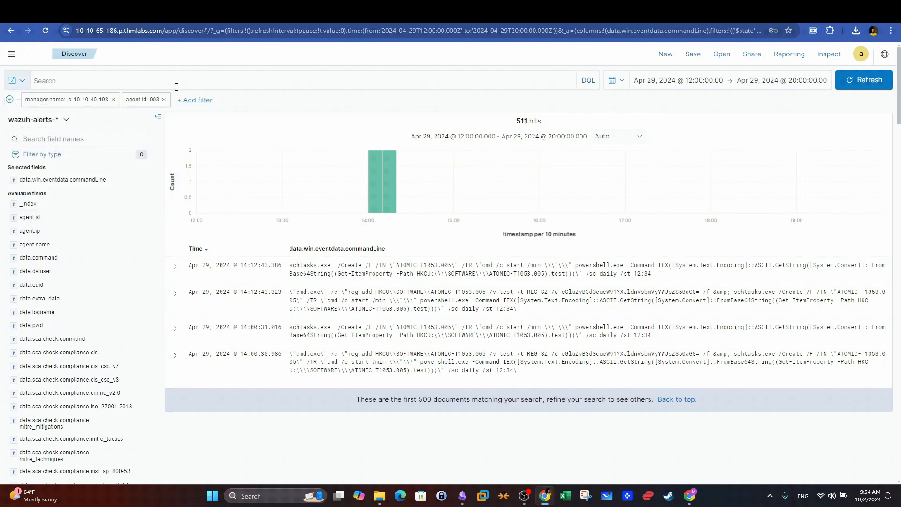
pyautogui.write('schtasks.exe')
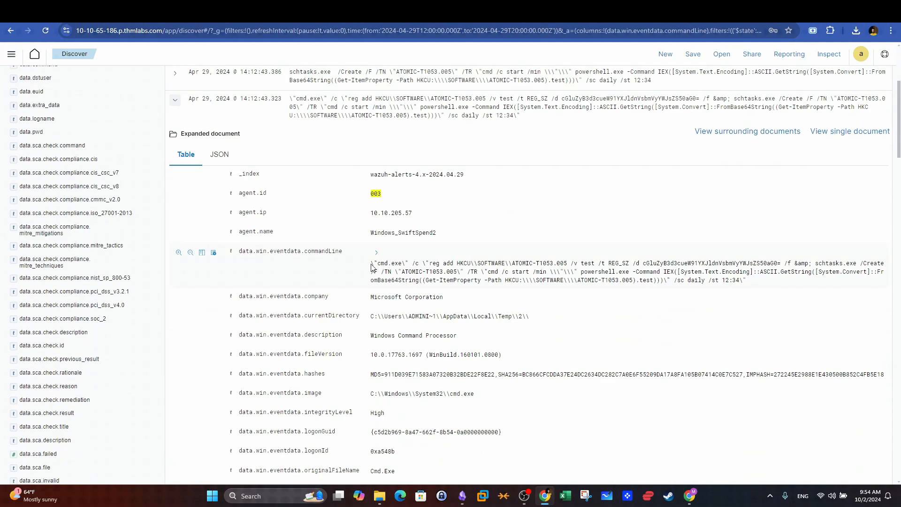
pyautogui.doubleClick(385, 263)
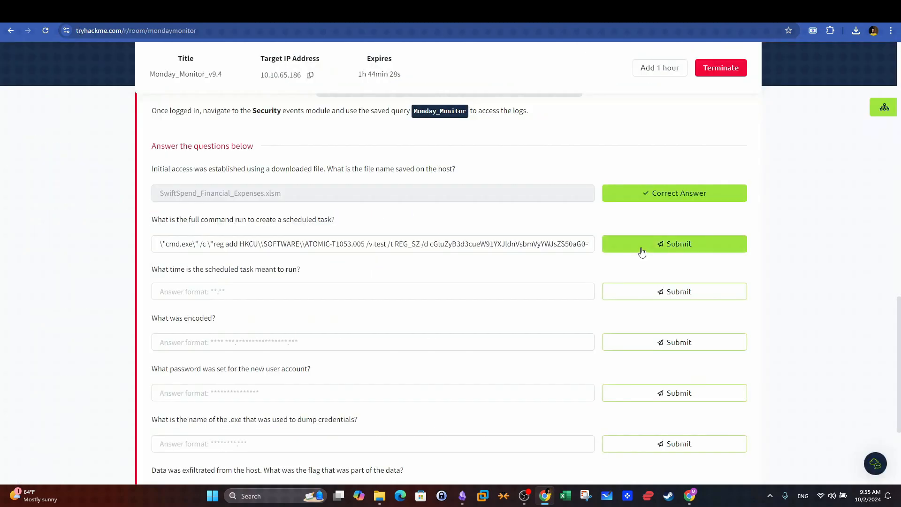
# Step: Submit the scheduled-task command for question 2 and 12:34 as the task's run time
pyautogui.click(674, 244)
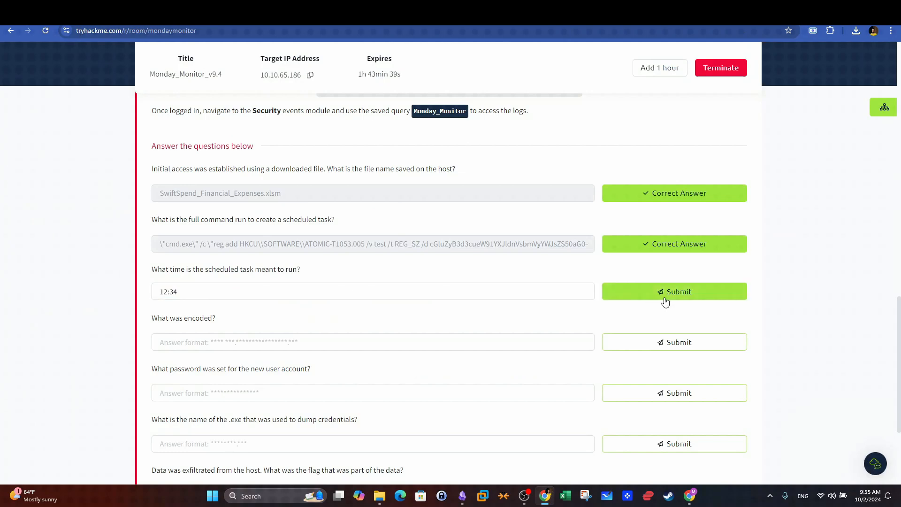
pyautogui.click(675, 291)
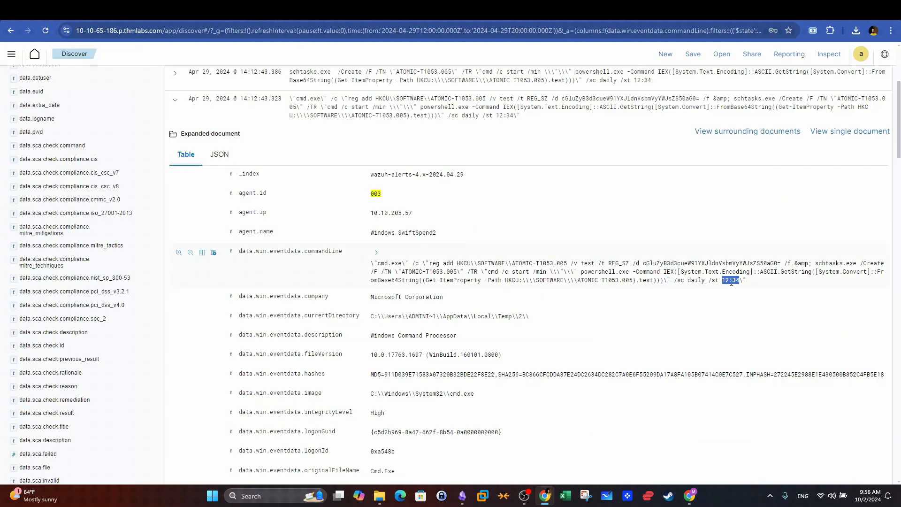
# Step: Expand the 14:12:43.323 schtasks.exe entry and select the base64-encoded registry value in its command line
pyautogui.scroll(-3)
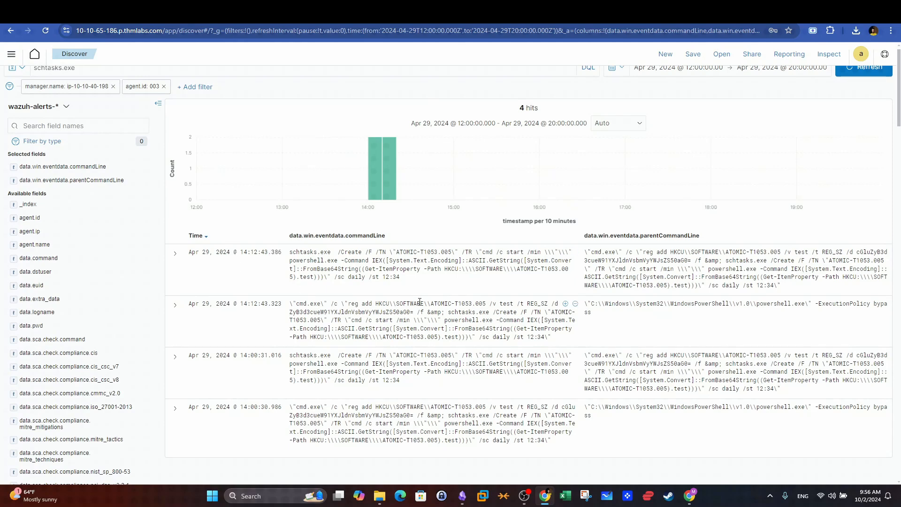
pyautogui.click(175, 304)
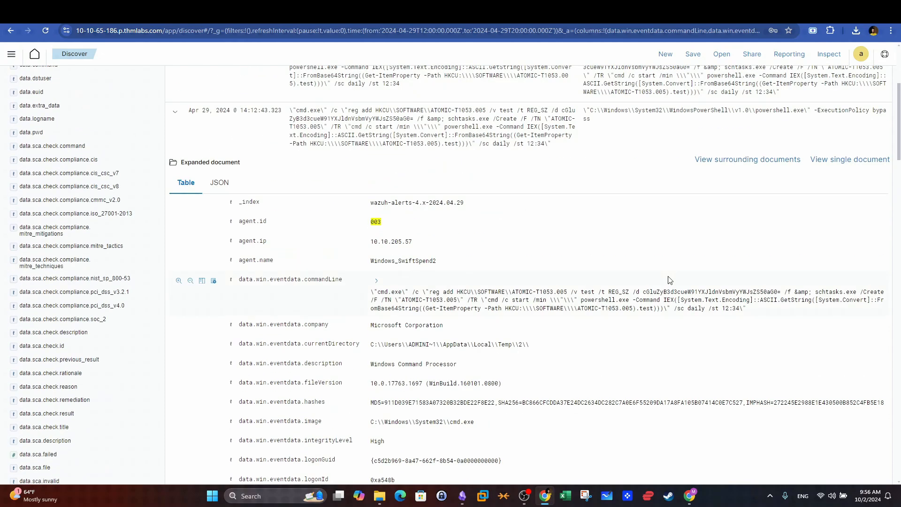
pyautogui.doubleClick(401, 309)
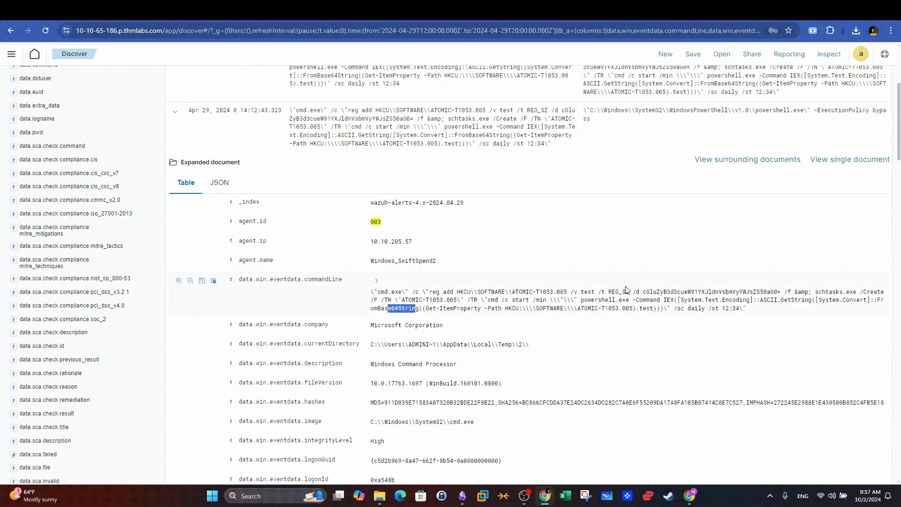
pyautogui.moveTo(642, 291); pyautogui.dragTo(775, 291)
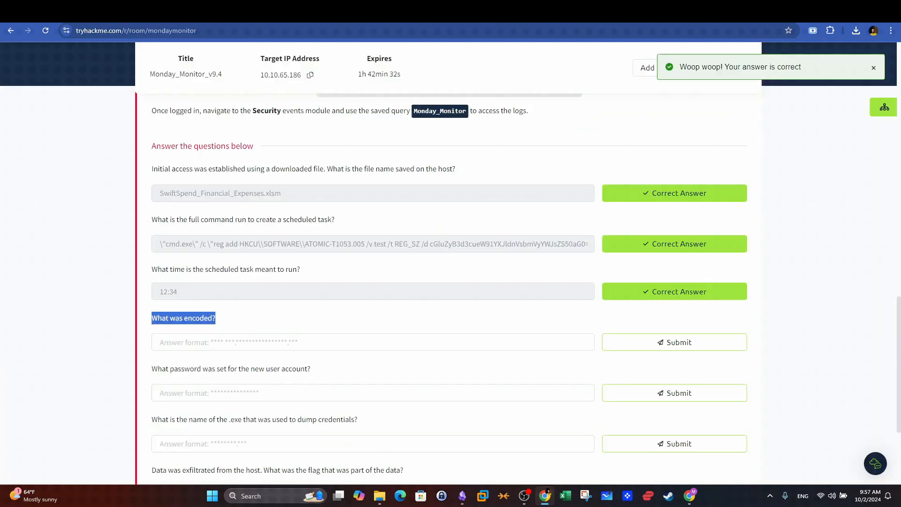
pyautogui.write('ping www.youarevulnerable.thm')
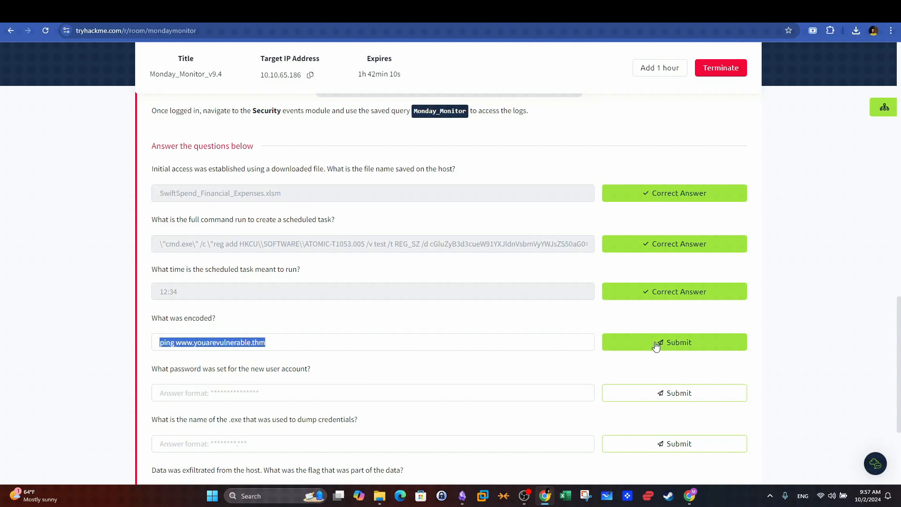
pyautogui.click(674, 342)
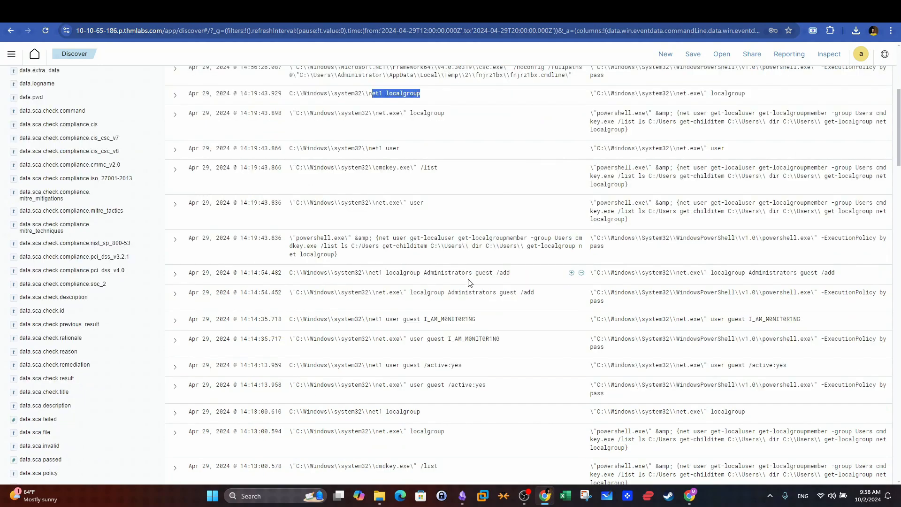
pyautogui.moveTo(460, 330)
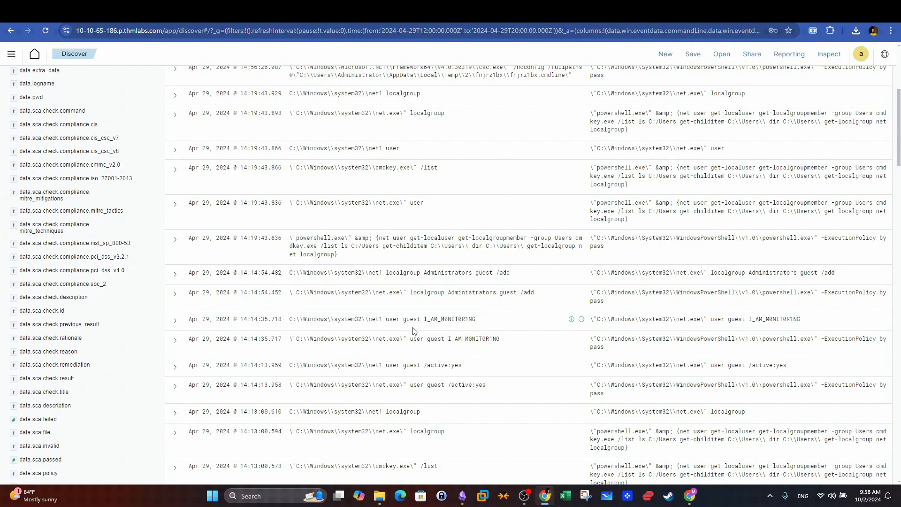
pyautogui.doubleClick(413, 319)
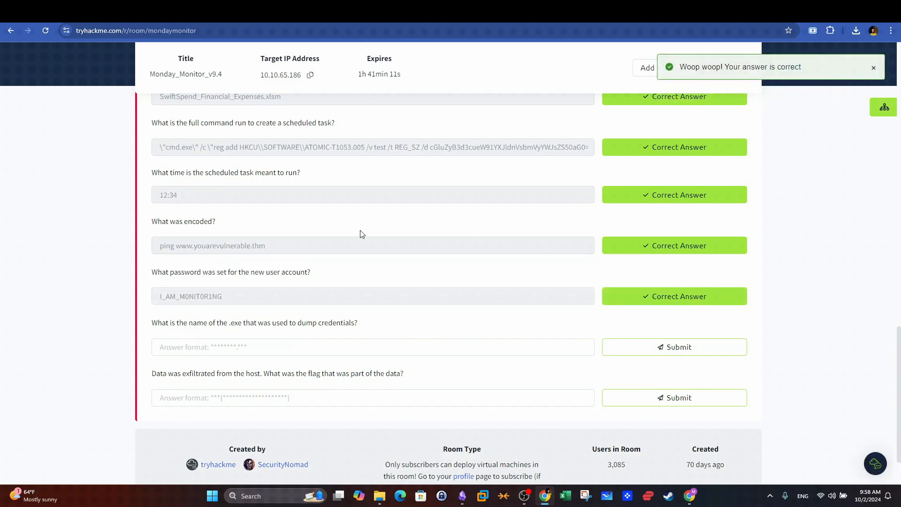
# Step: Select the credential-dumping question text and return to Wazuh Discover
pyautogui.tripleClick(254, 322)
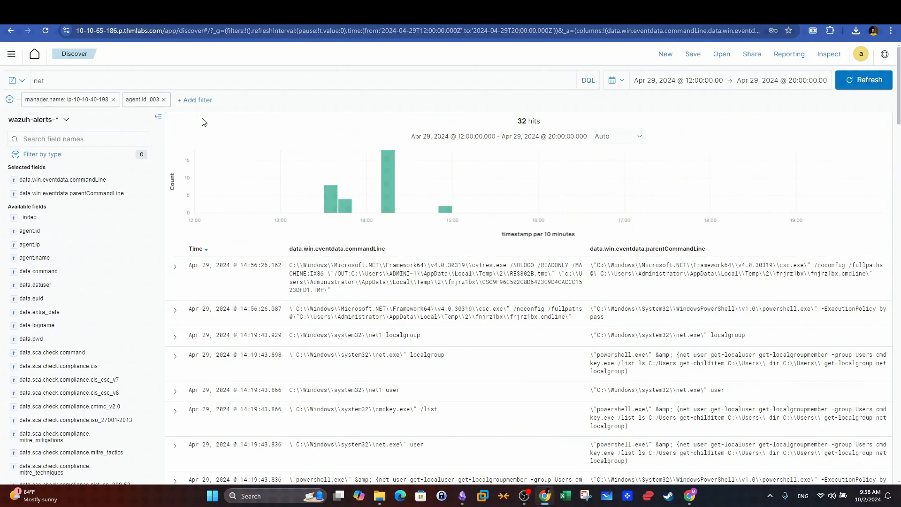
# Step: Search Discover for mimikatz on agent 003 and select memotech.exe from the 4 hits
pyautogui.click(86, 80)
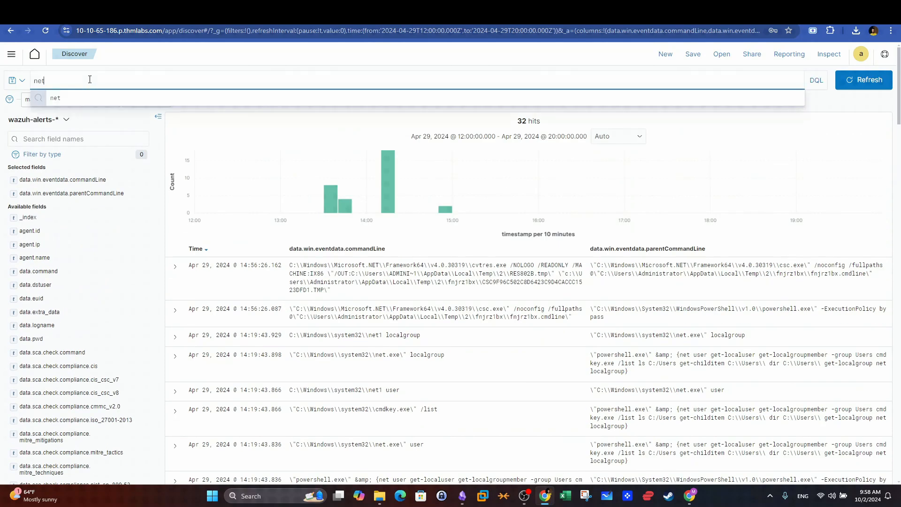
pyautogui.click(89, 80)
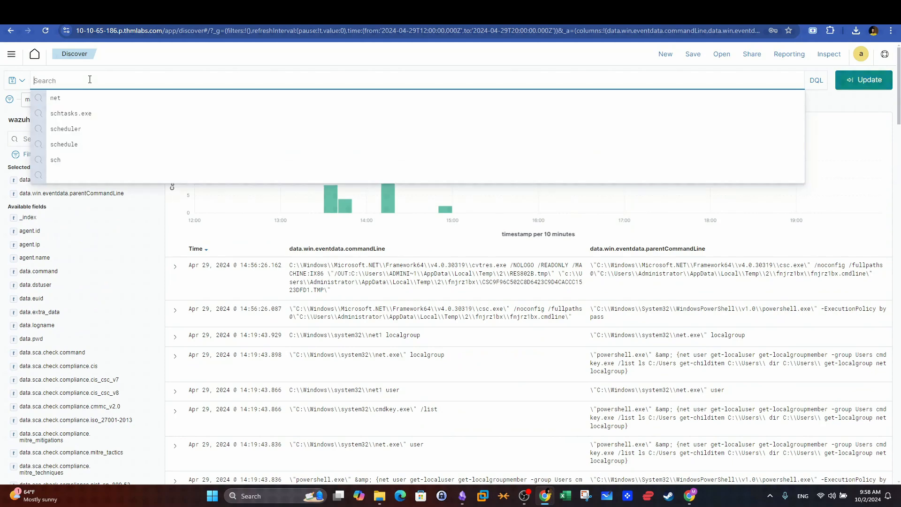
pyautogui.write('mimikatz')
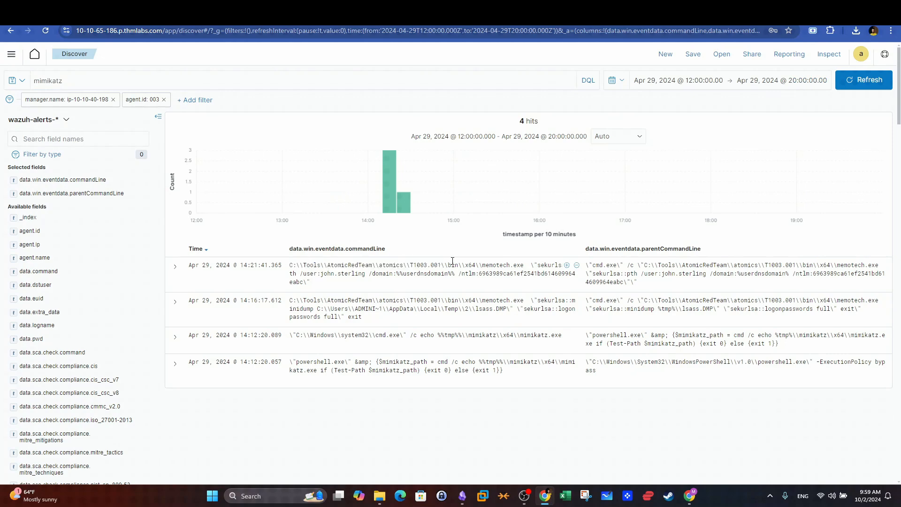
pyautogui.click(195, 248)
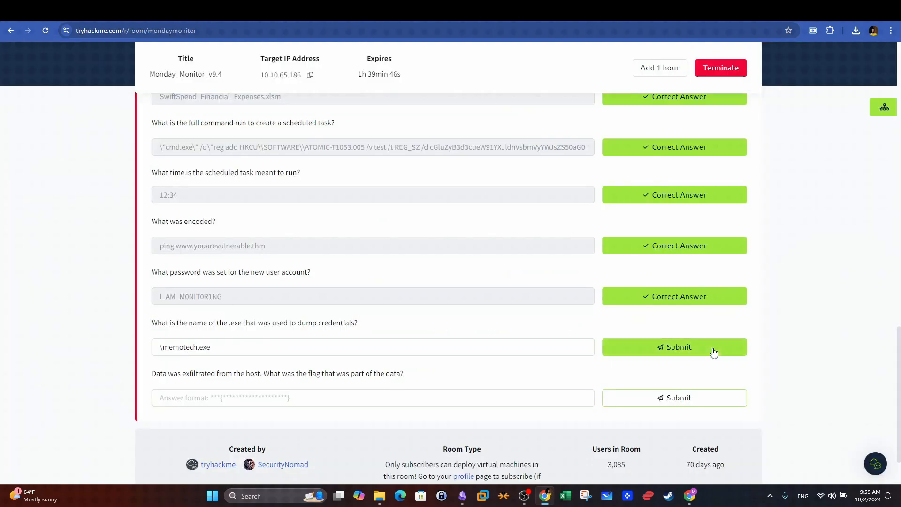
# Step: Submit memotech.exe as the credential-dumping answer, then select the exfiltration question text
pyautogui.click(674, 347)
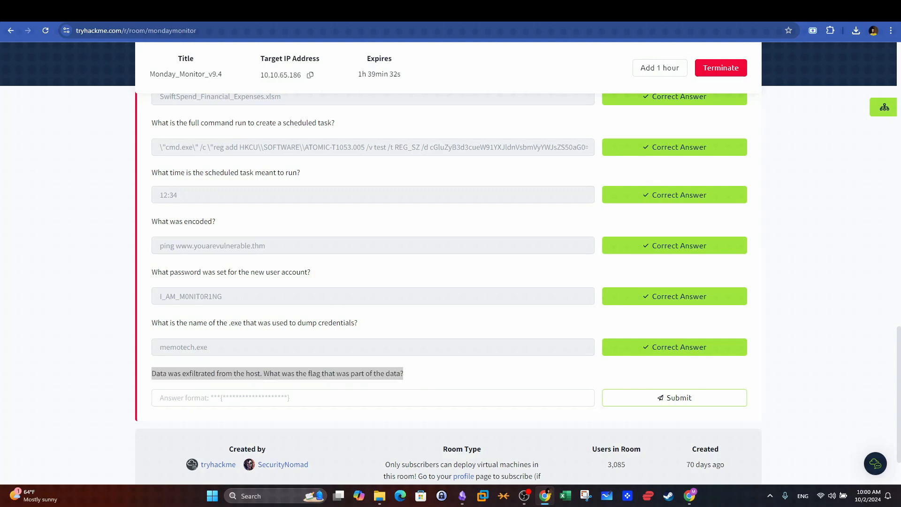
pyautogui.click(373, 398)
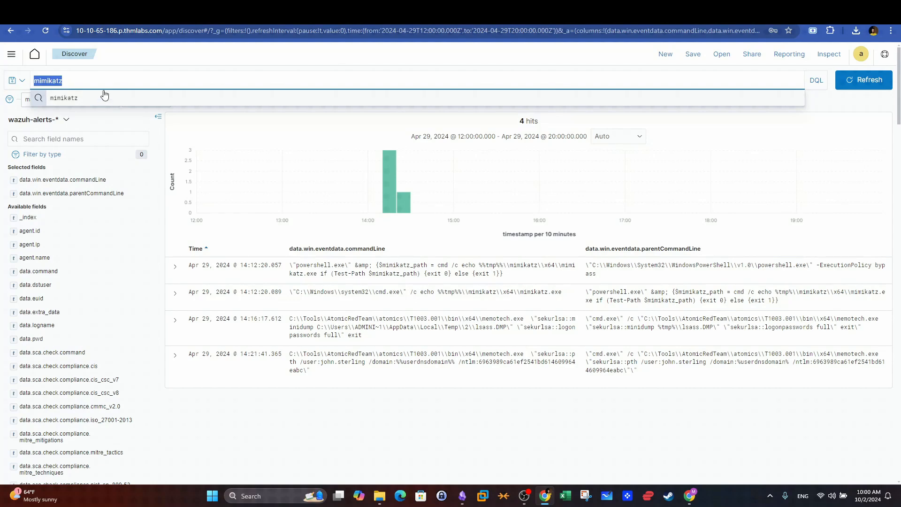
pyautogui.write('THM')
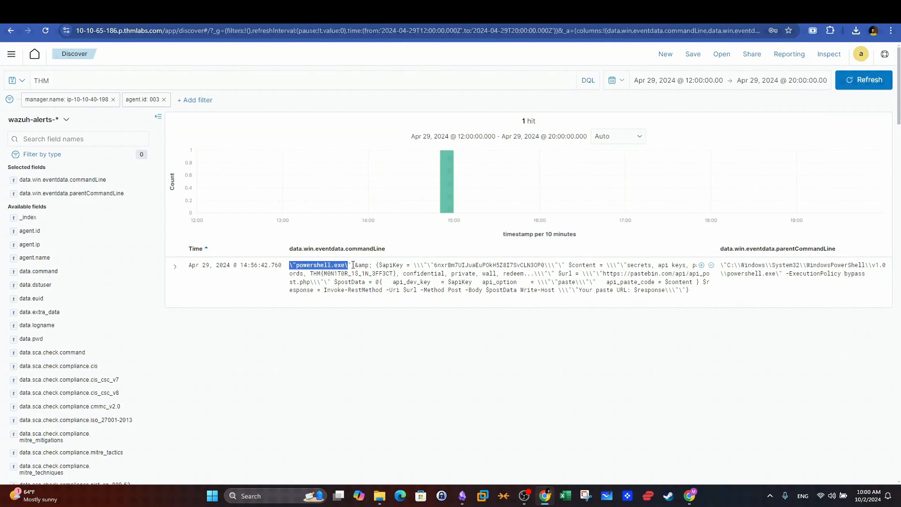
pyautogui.click(175, 266)
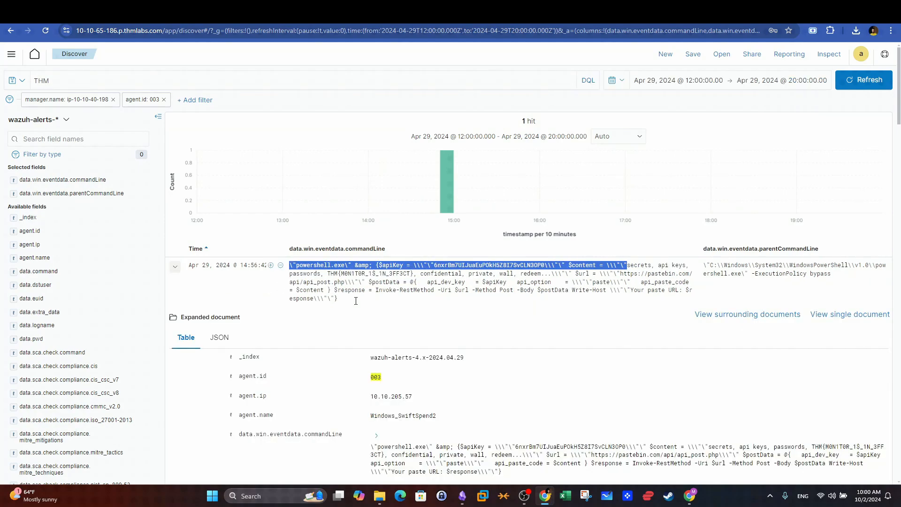
pyautogui.scroll(-3)
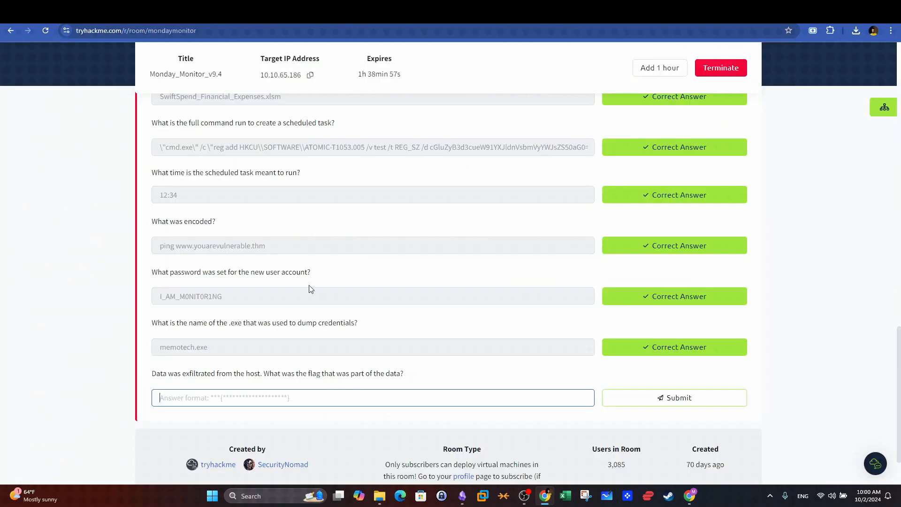
pyautogui.click(674, 397)
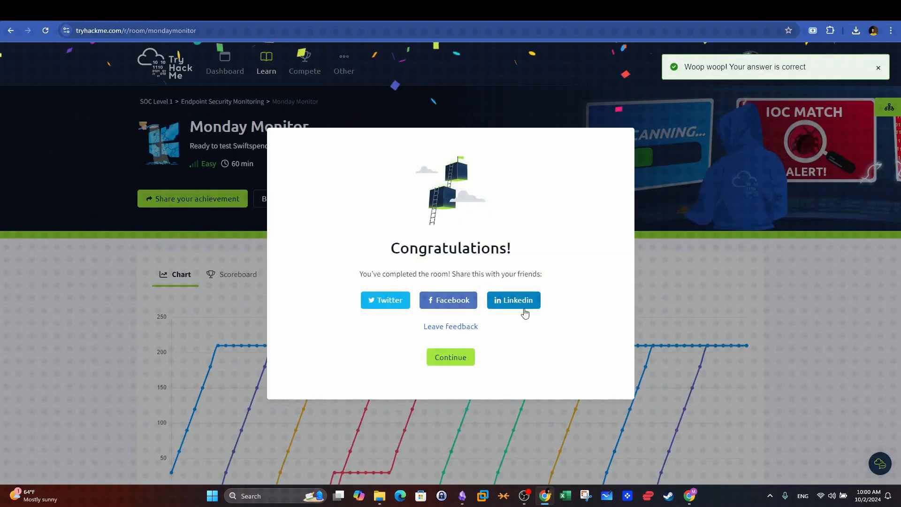
pyautogui.click(449, 357)
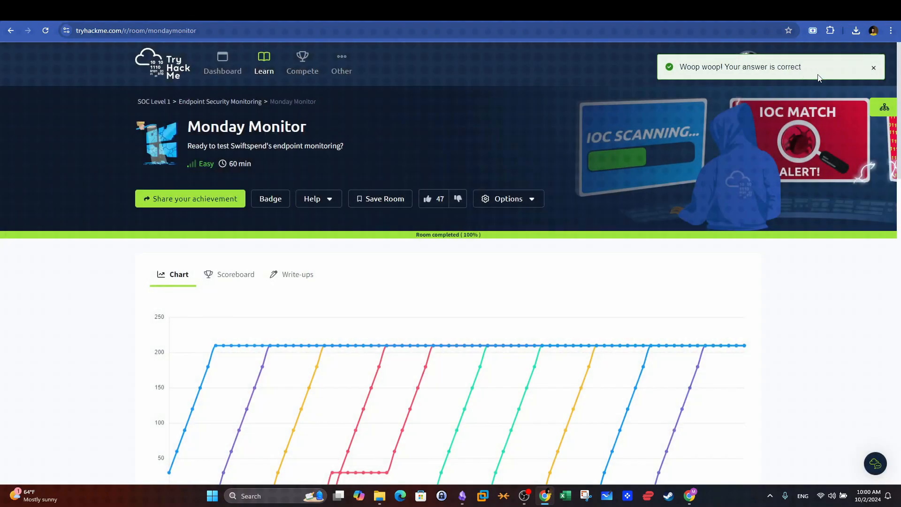